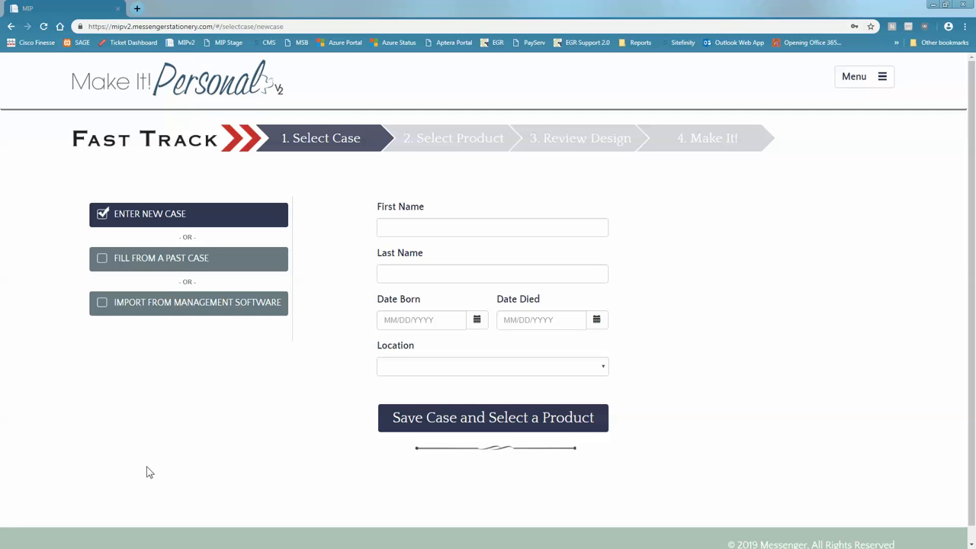
mouse_move(750, 343)
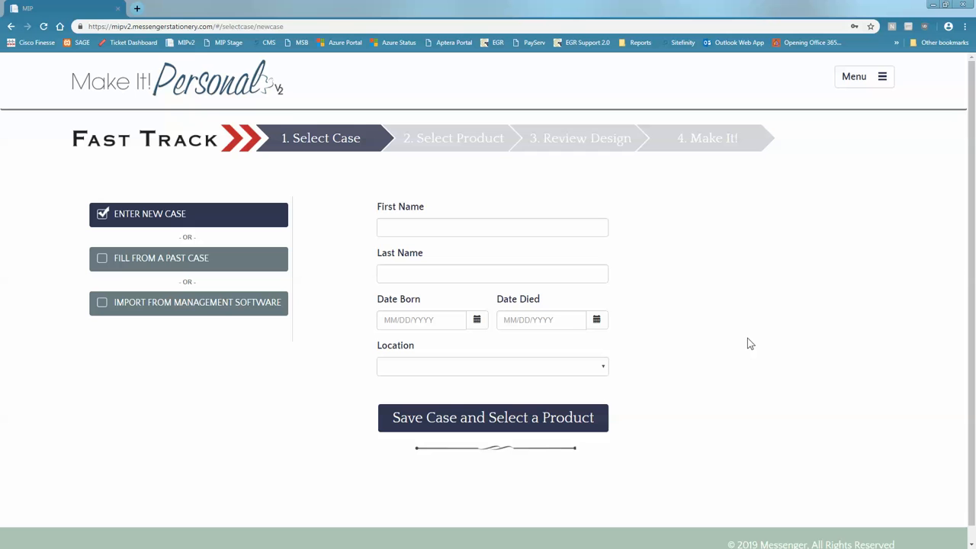
mouse_move(748, 292)
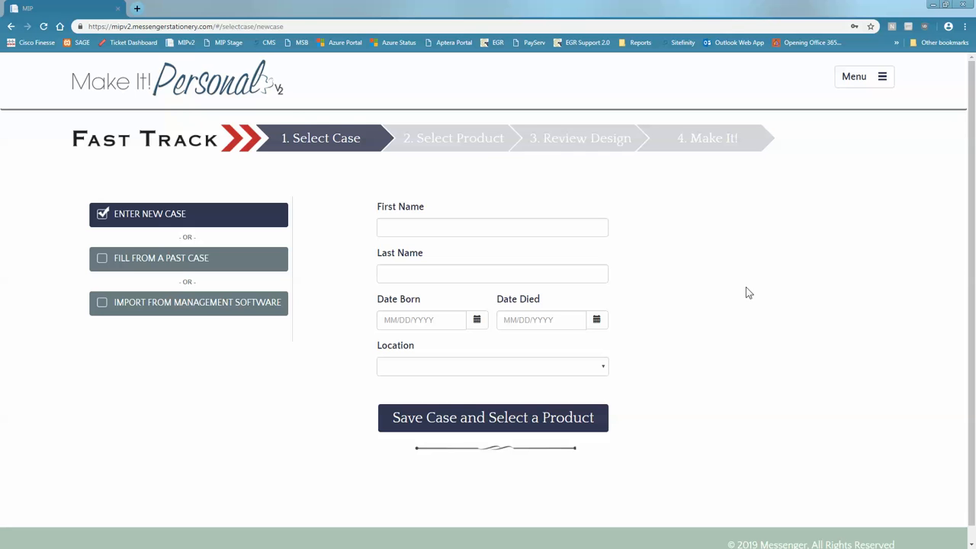
mouse_move(357, 109)
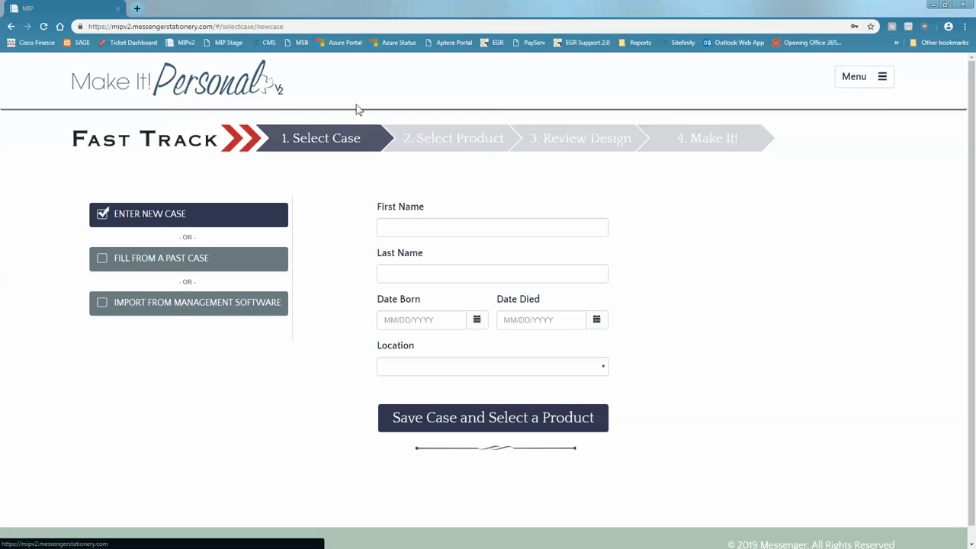
mouse_move(875, 80)
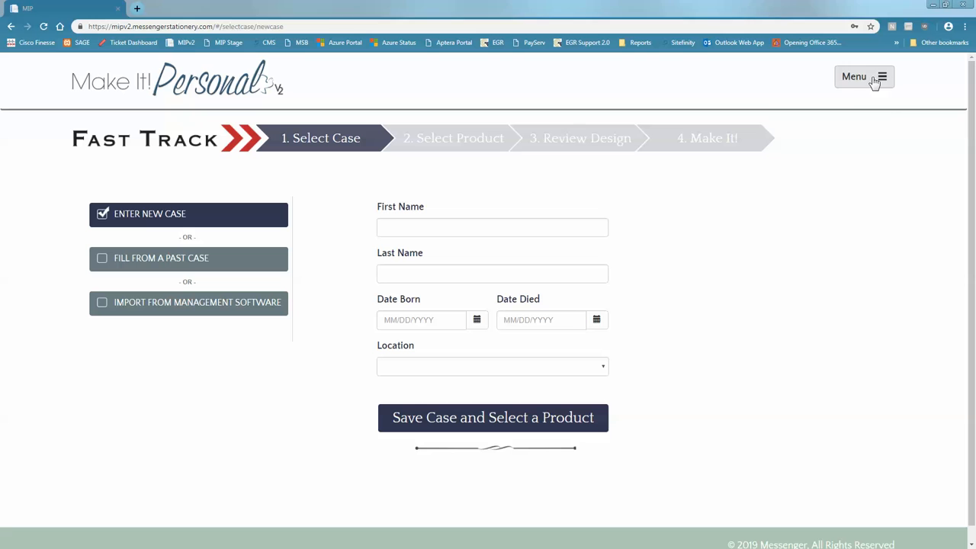
Go to Location Info & Settings from the Menu to reach the Southwest location's details.
left_click(863, 76)
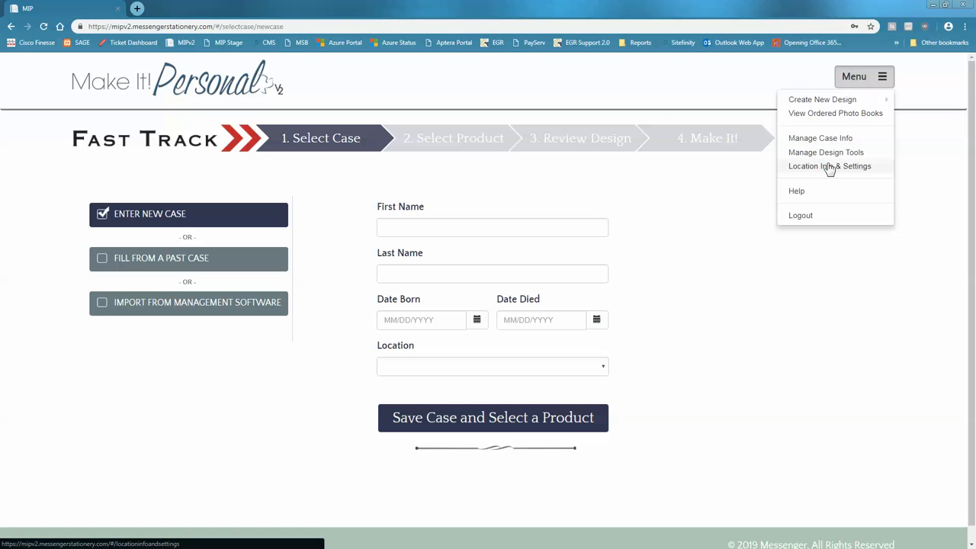
left_click(828, 166)
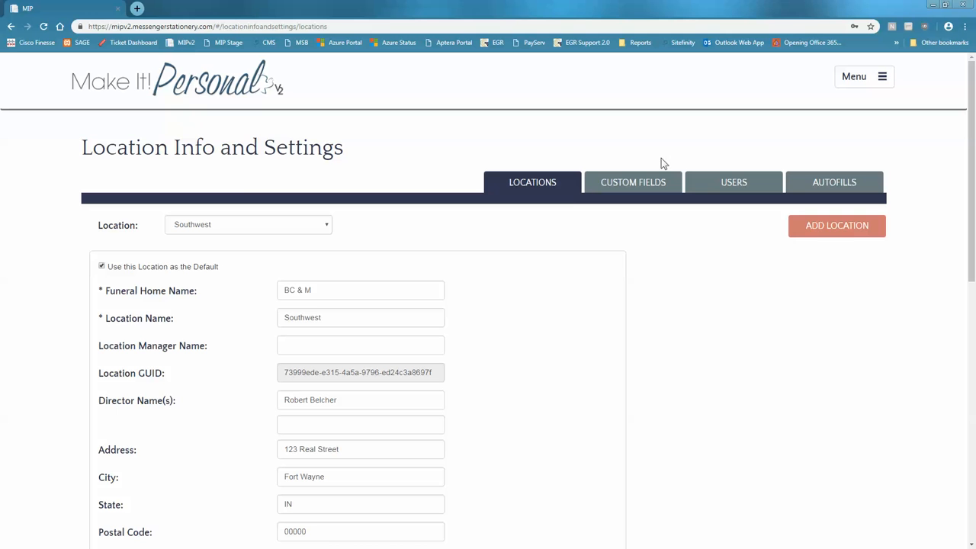
mouse_move(419, 164)
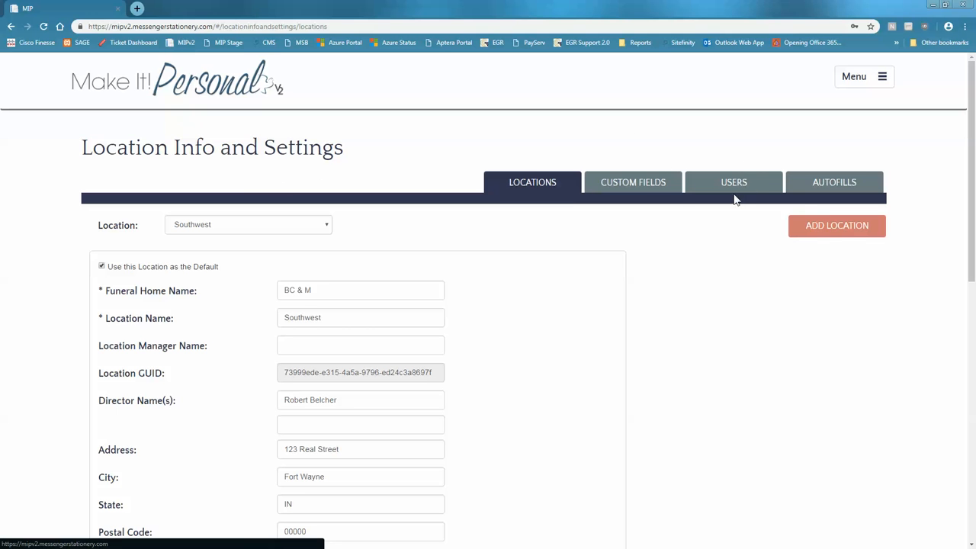
Switch to the USERS tab showing the existing user and a blank new-user form.
left_click(733, 181)
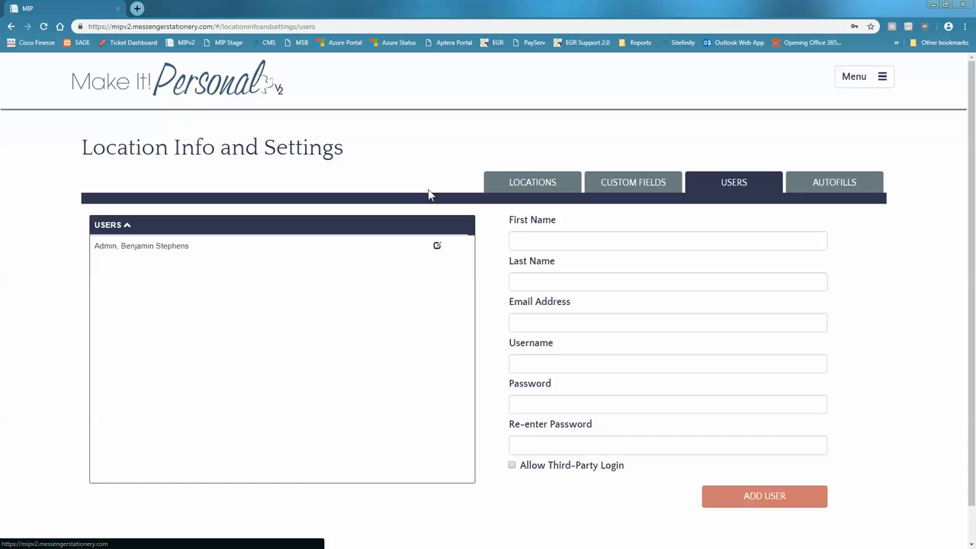
mouse_move(235, 269)
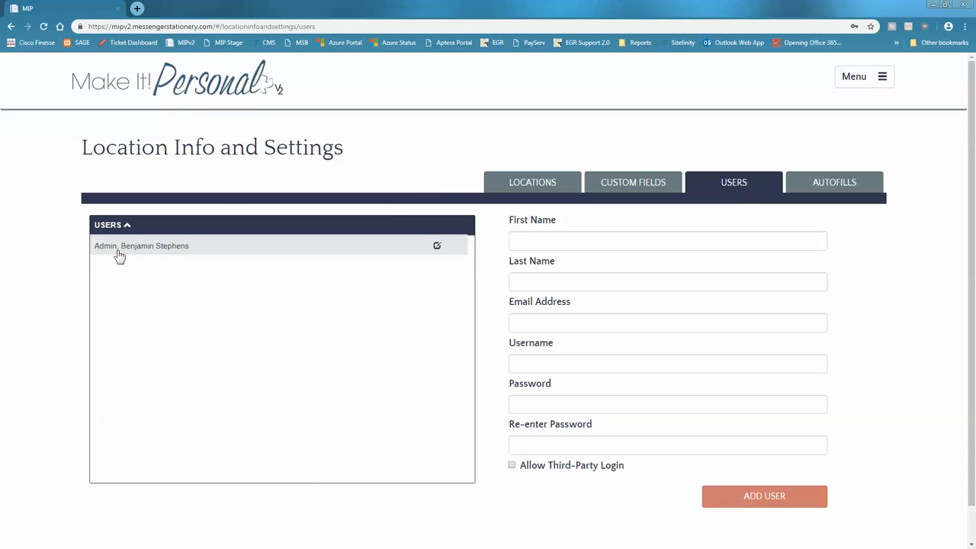
mouse_move(445, 265)
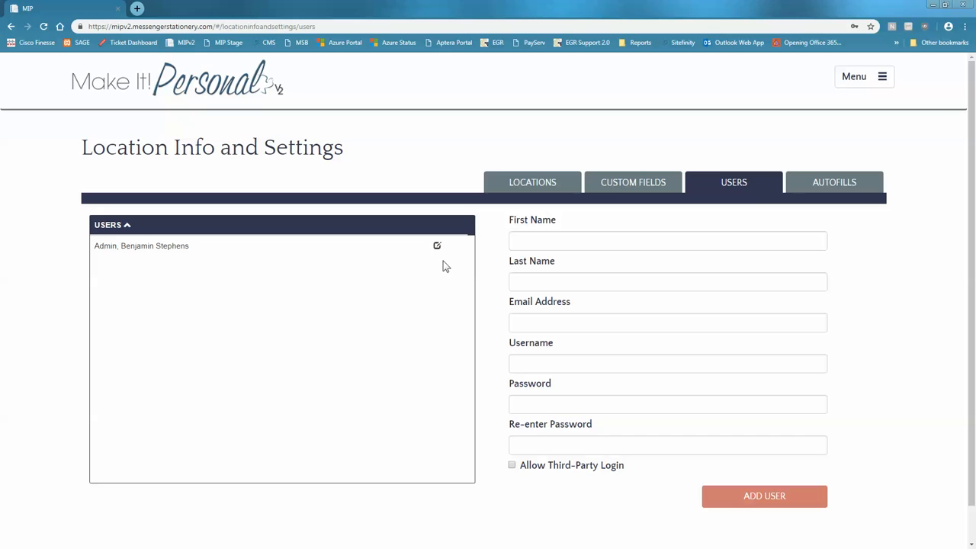
mouse_move(437, 249)
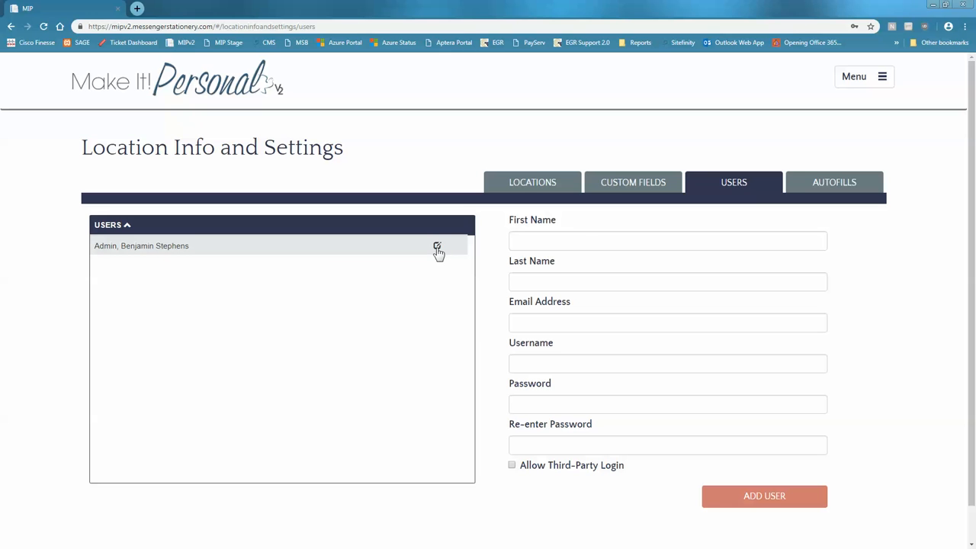
left_click(437, 246)
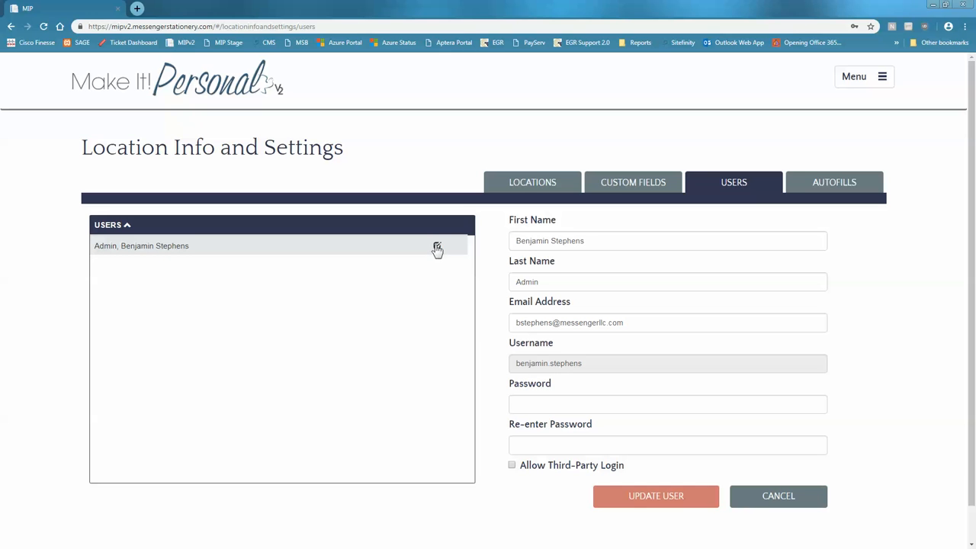
mouse_move(587, 501)
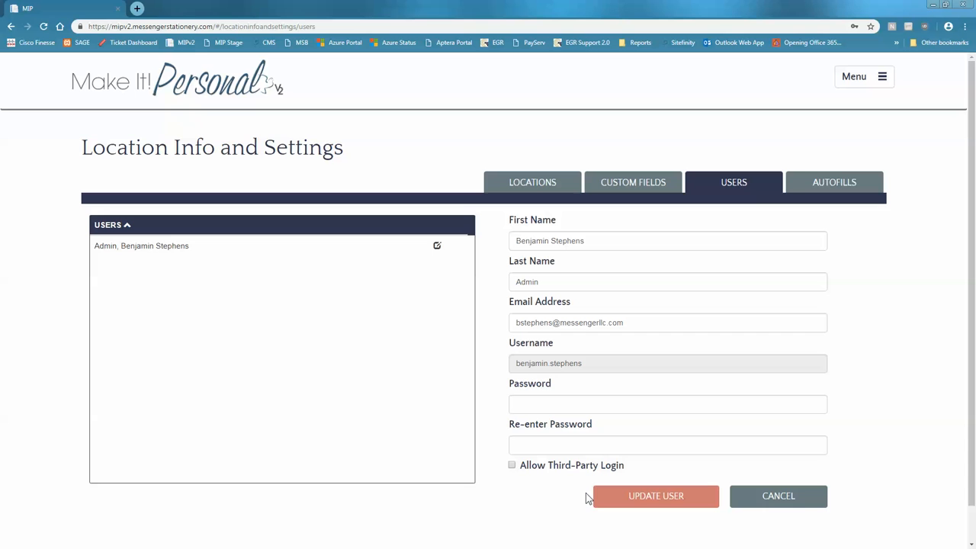
mouse_move(686, 503)
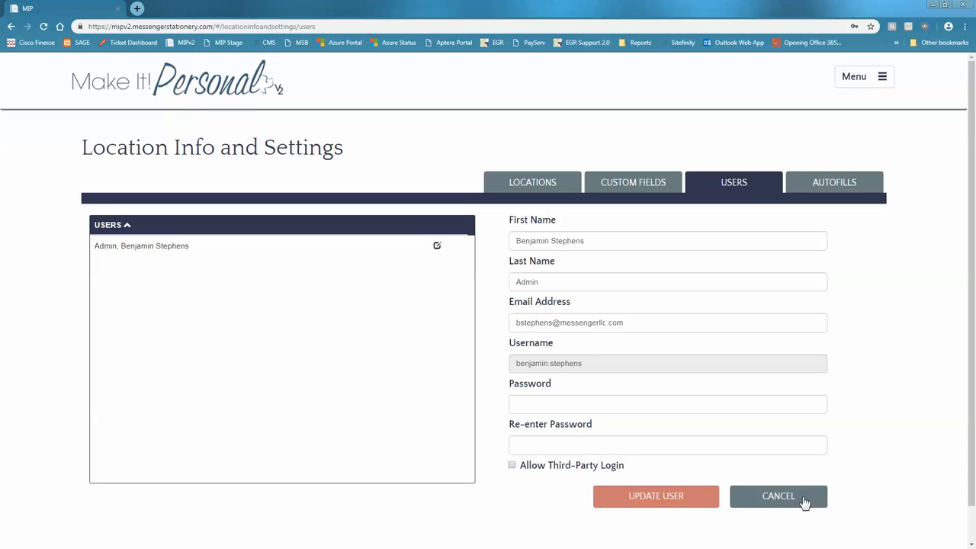
left_click(777, 496)
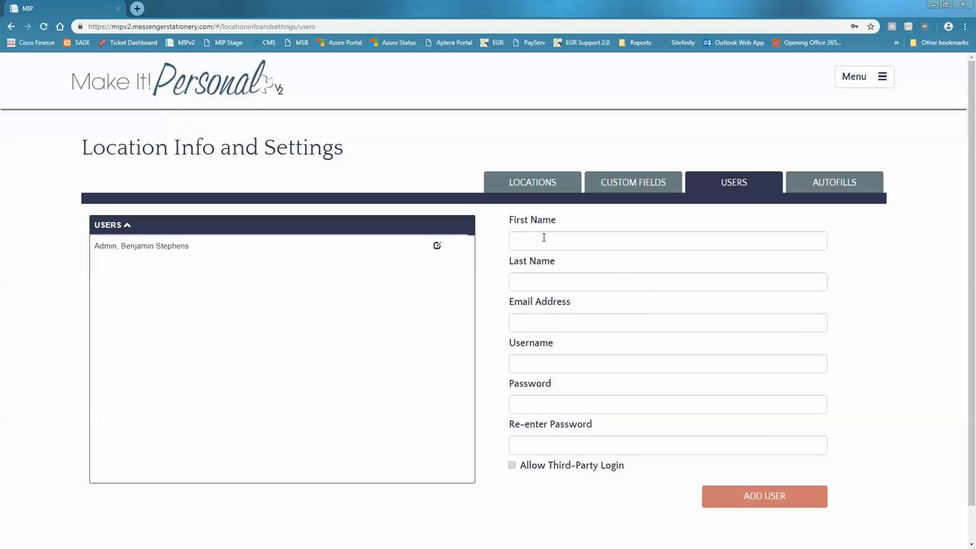
mouse_move(550, 235)
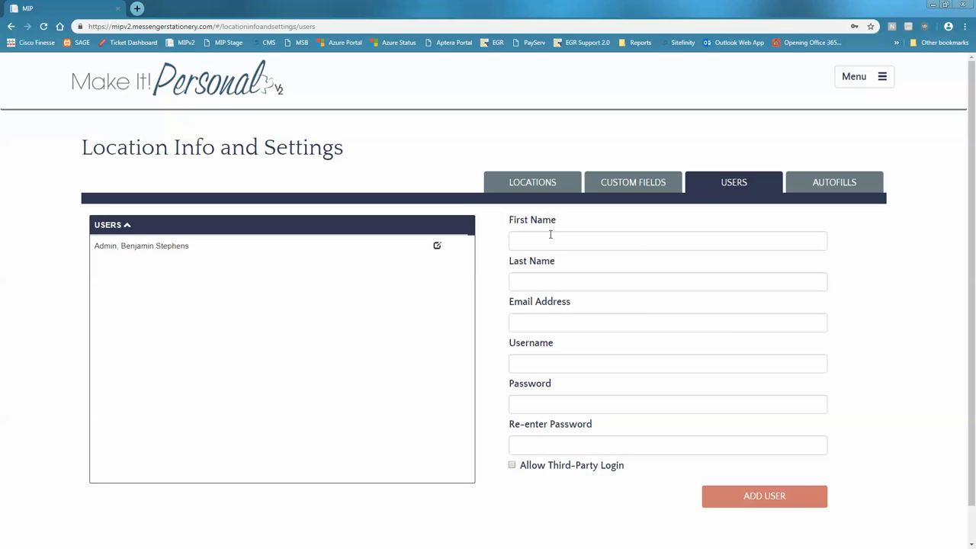
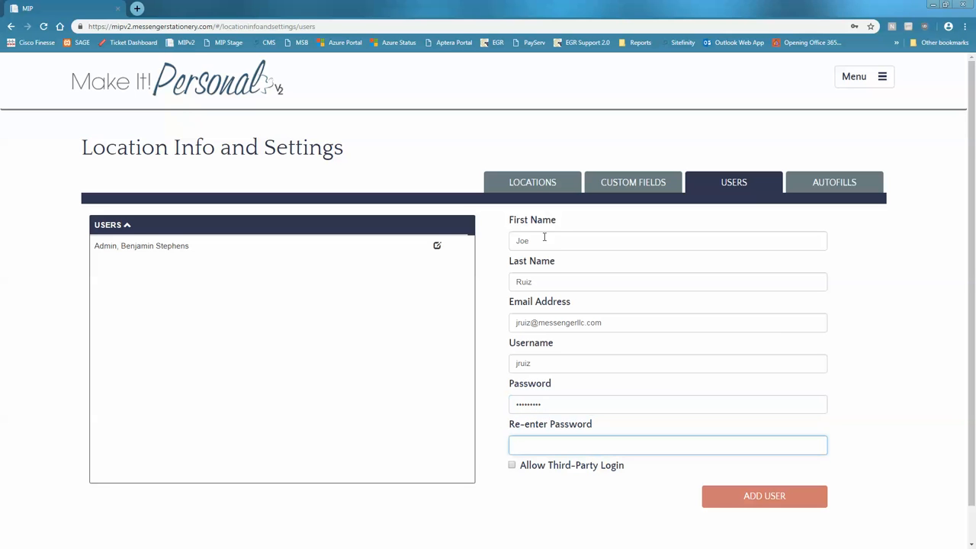
type("••••••••")
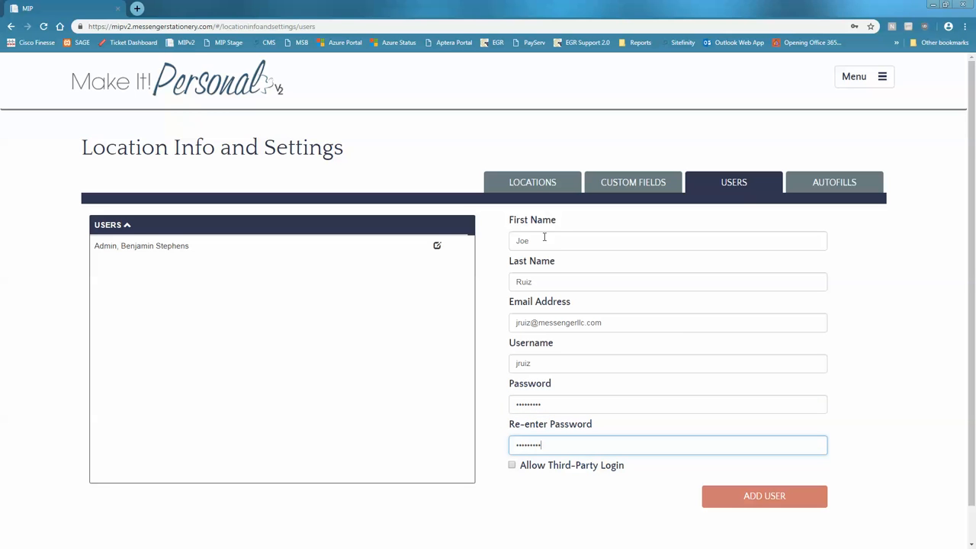
mouse_move(566, 379)
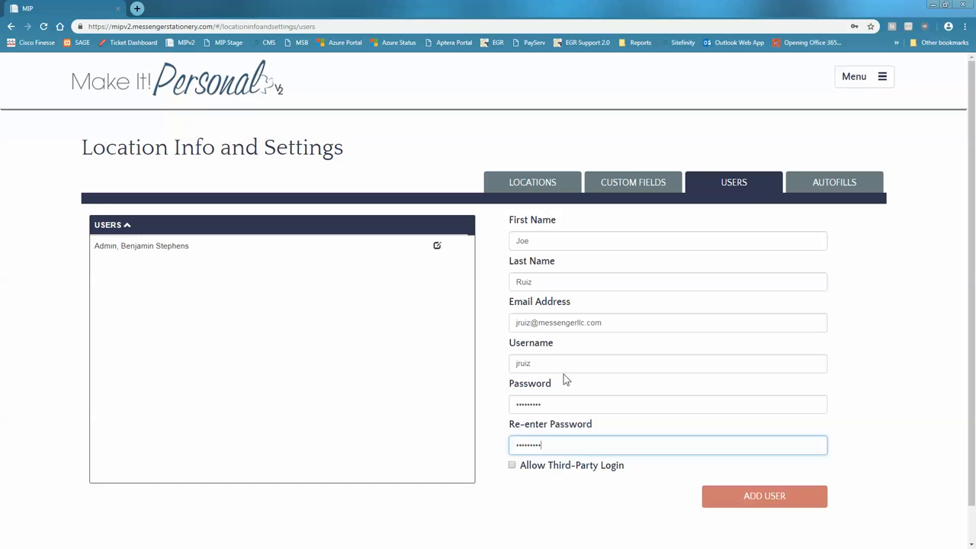
mouse_move(528, 363)
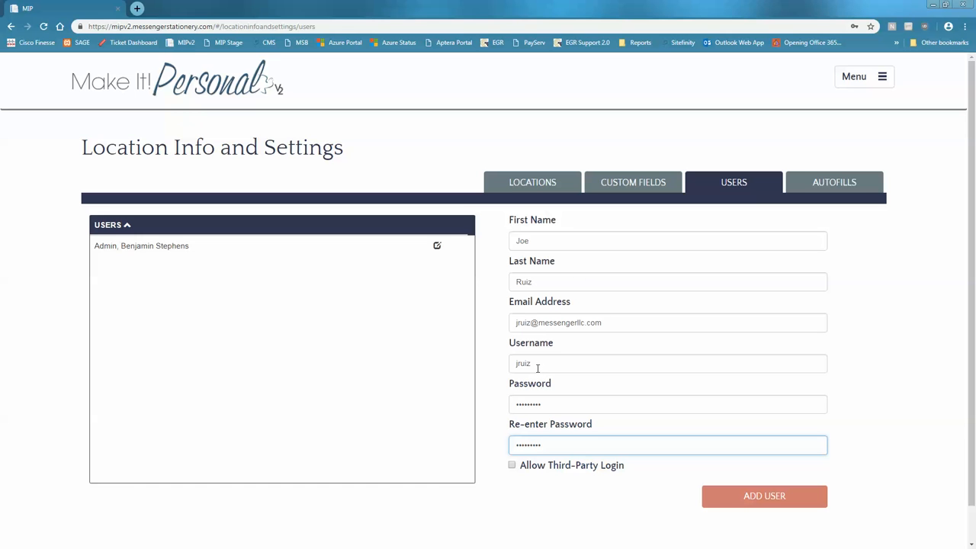
mouse_move(554, 373)
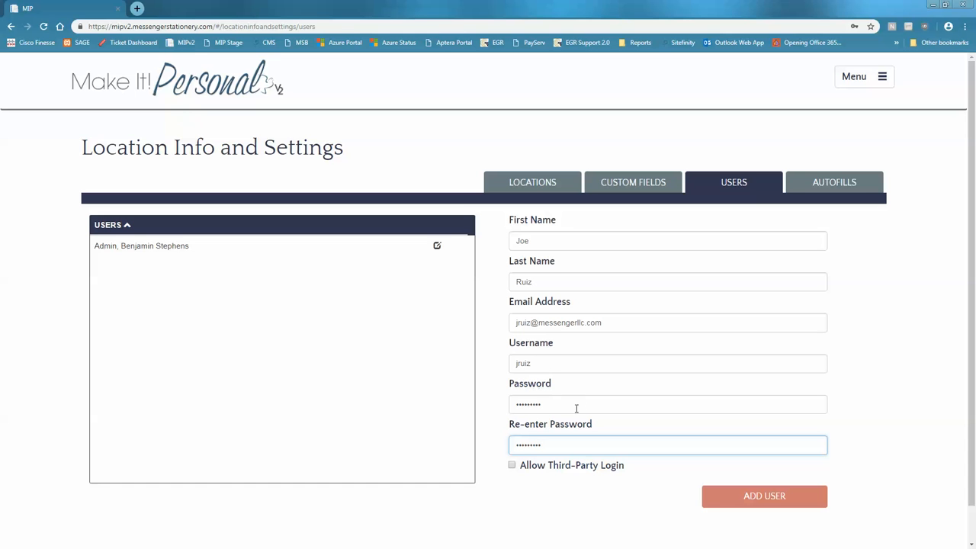
mouse_move(583, 403)
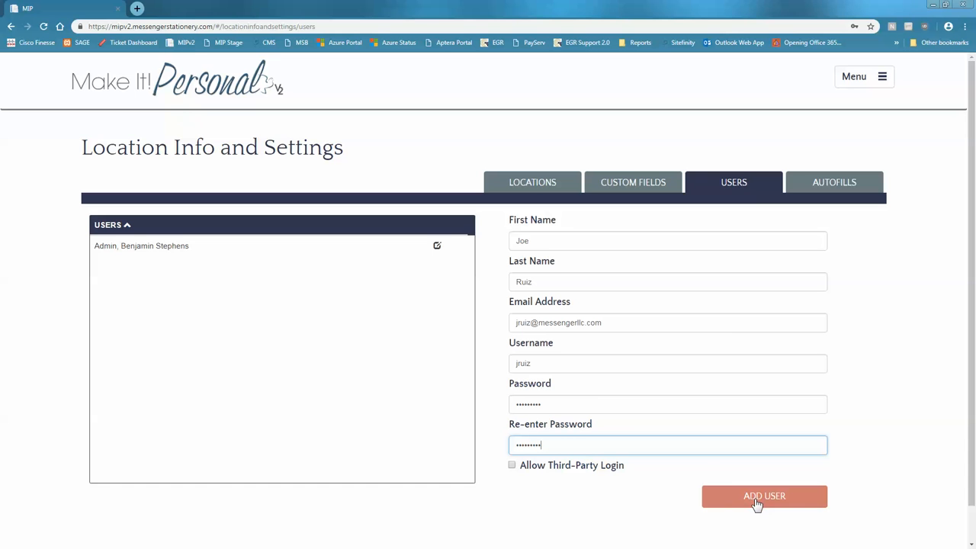
left_click(764, 495)
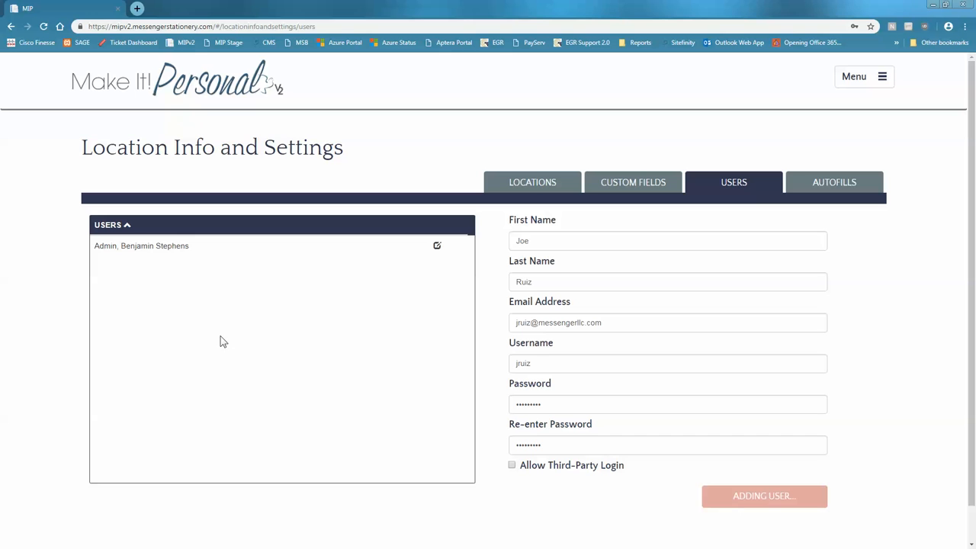